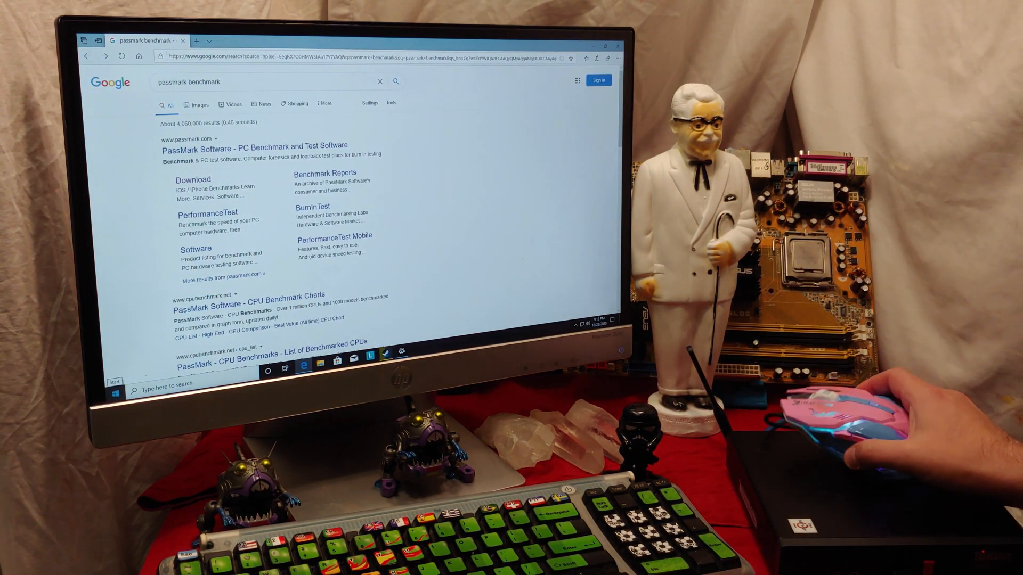
mouse_move(848, 424)
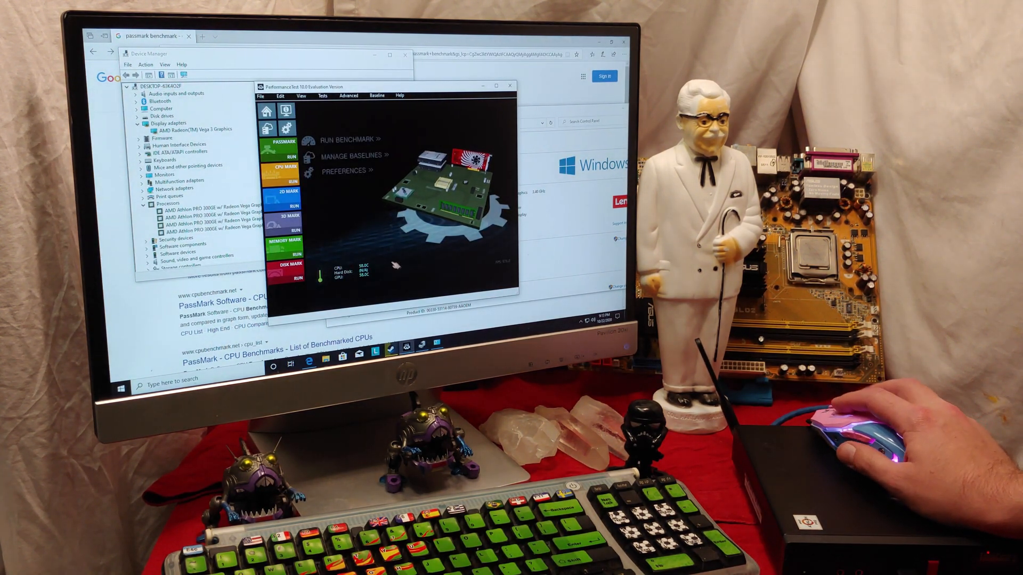
Start the full PassMark benchmark run and confirm running all tests, beginning with CPU Mark.
left_click(347, 138)
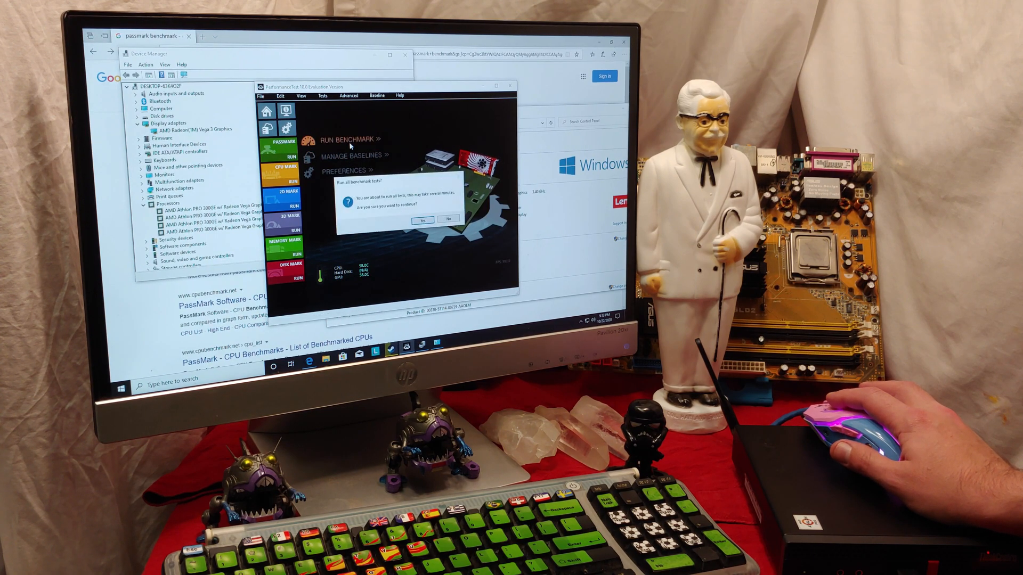
left_click(422, 219)
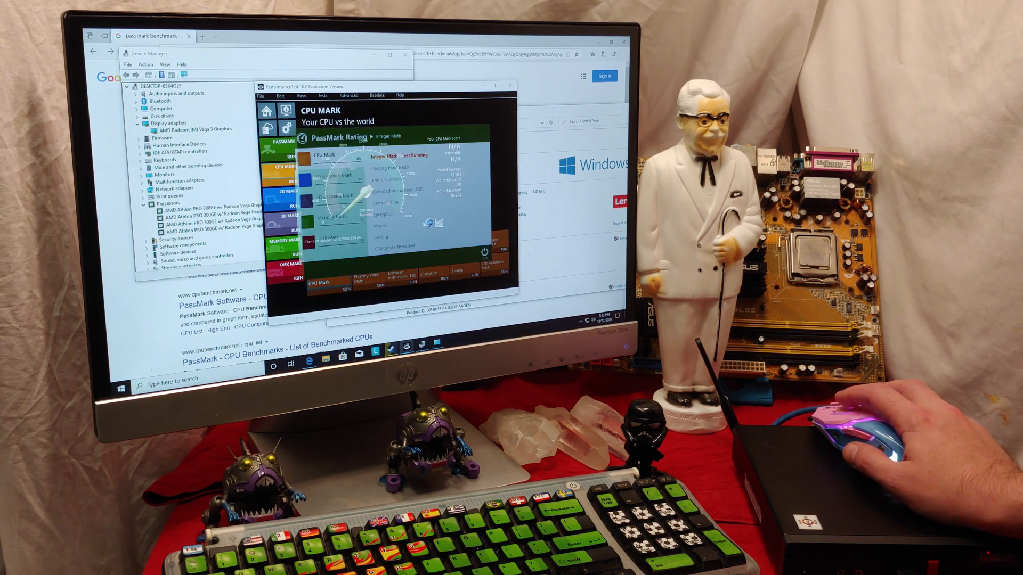